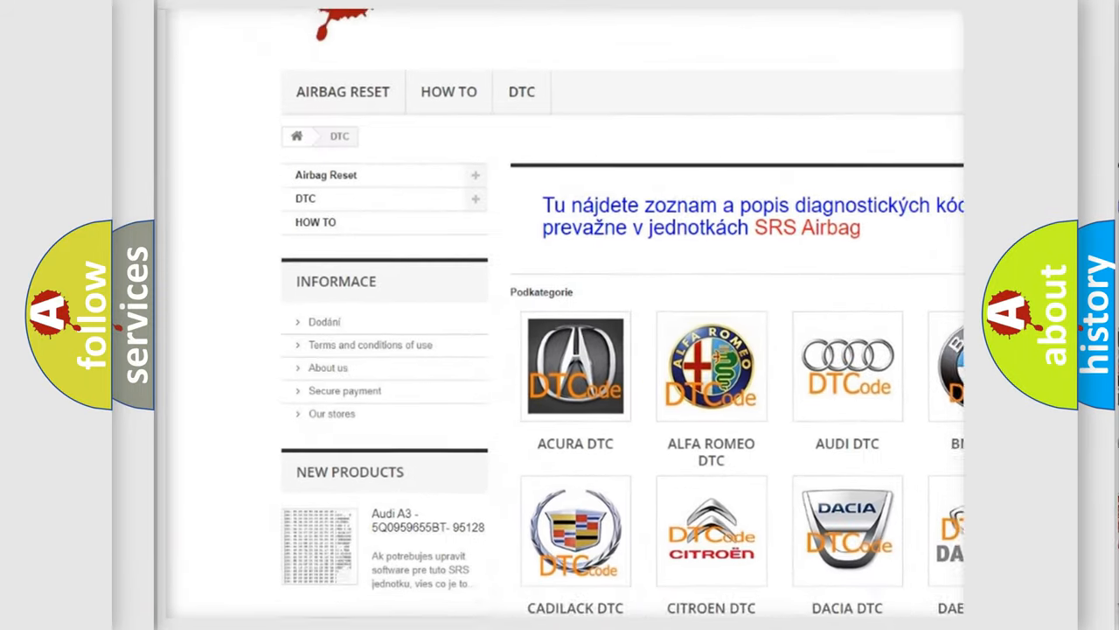
pyautogui.scroll(-3)
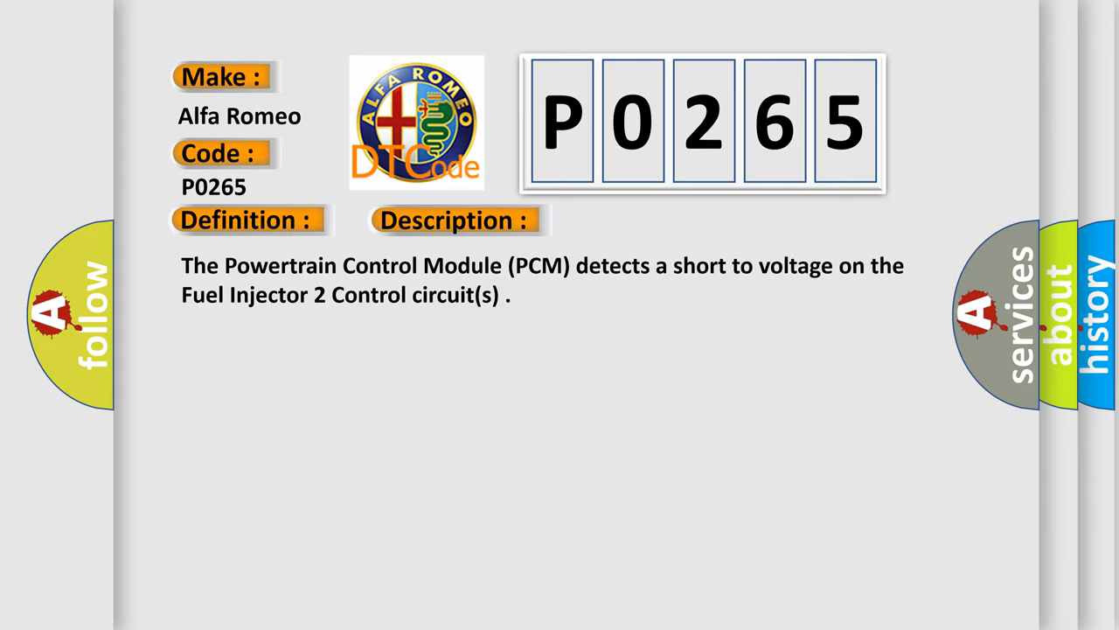
pyautogui.click(642, 220)
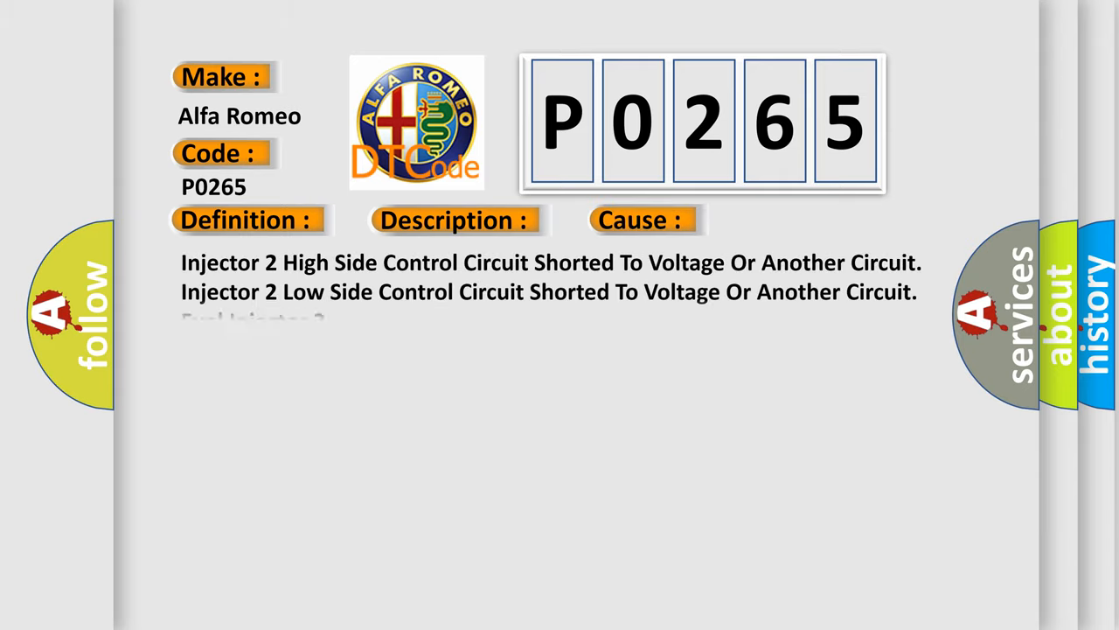